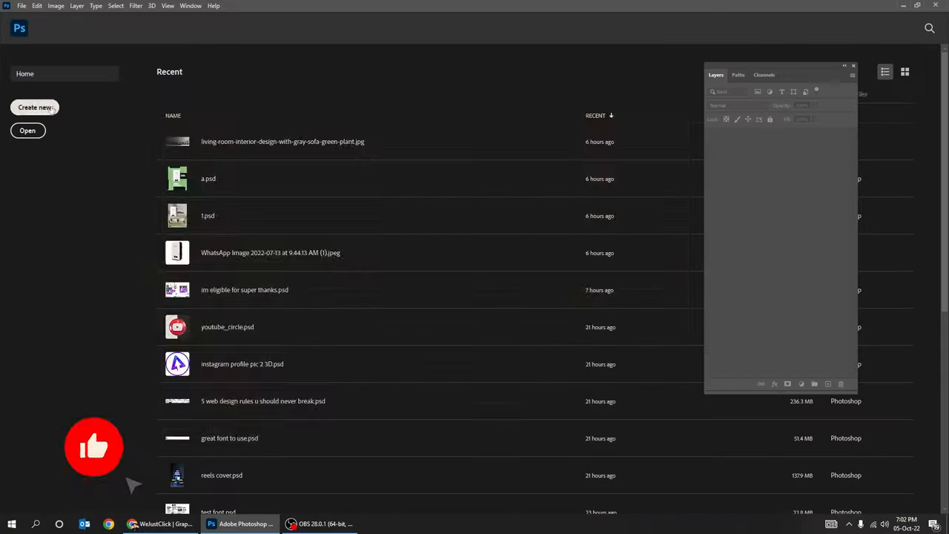
- Create a new 100 × 100 px white document from the Home screen
{"action": "left_click", "coordinate": [35, 107]}
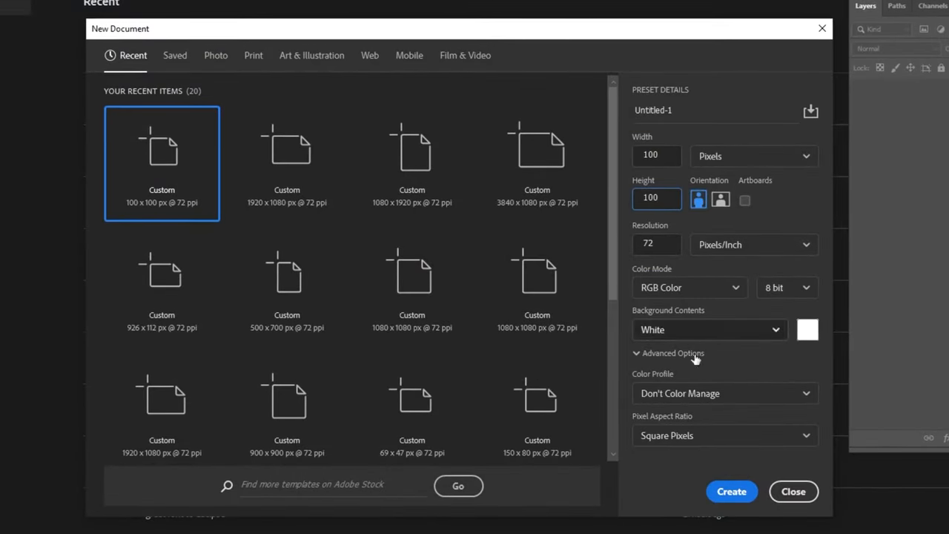
{"action": "left_click", "coordinate": [732, 491]}
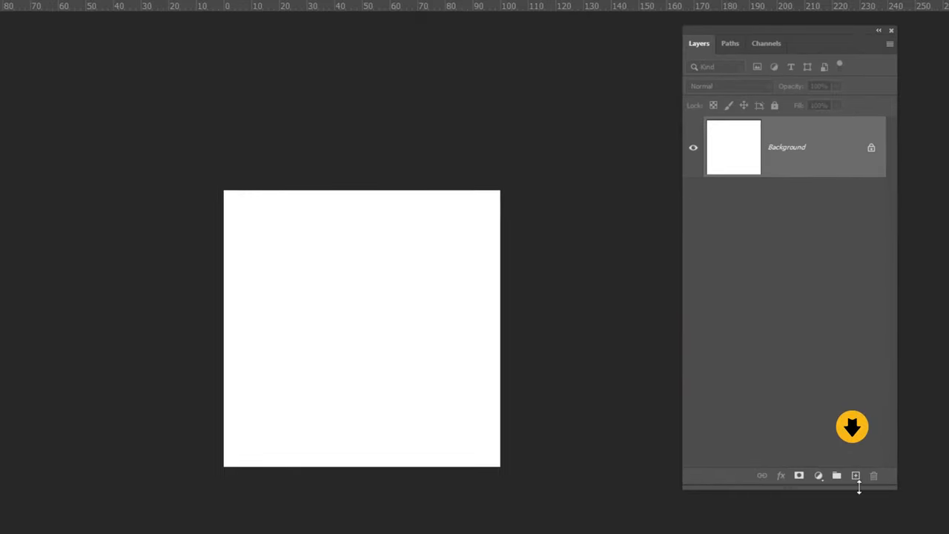
- Add transparent Layer 1 and use Transform Selection to mark centre guides
{"action": "left_click", "coordinate": [855, 476]}
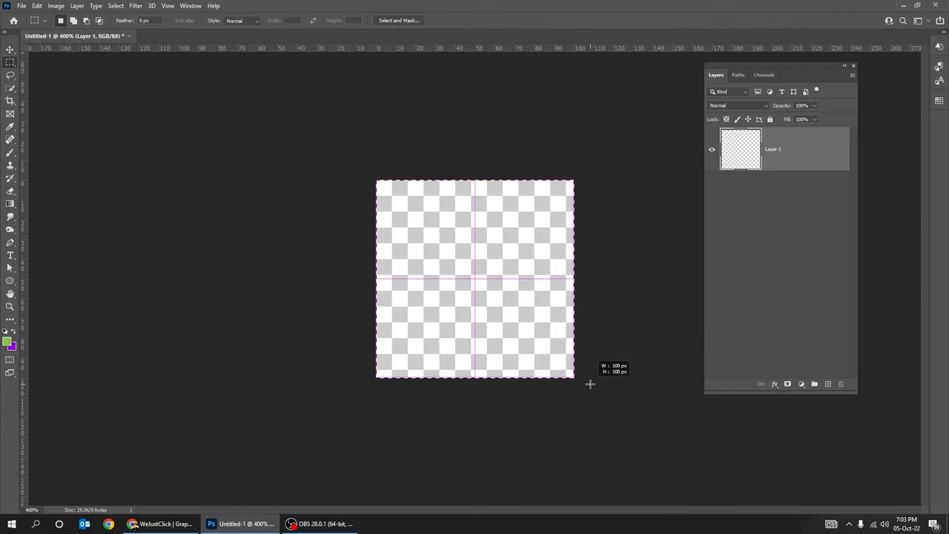
{"action": "right_click", "coordinate": [474, 278]}
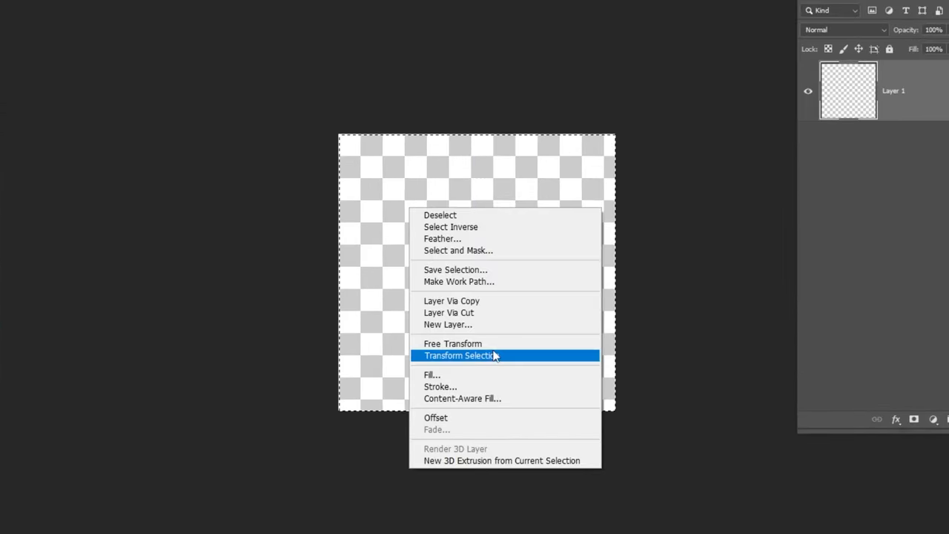
{"action": "left_click", "coordinate": [460, 355]}
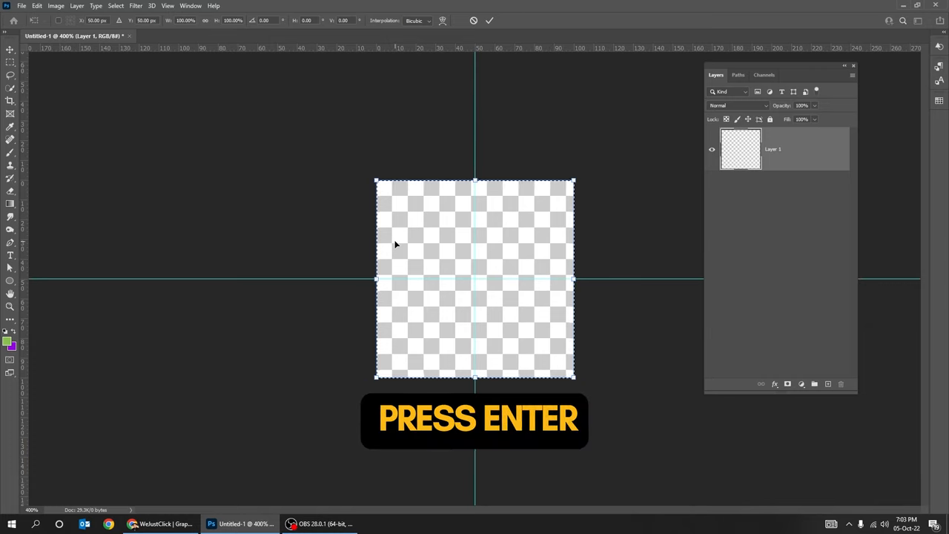
{"action": "key", "text": "Enter"}
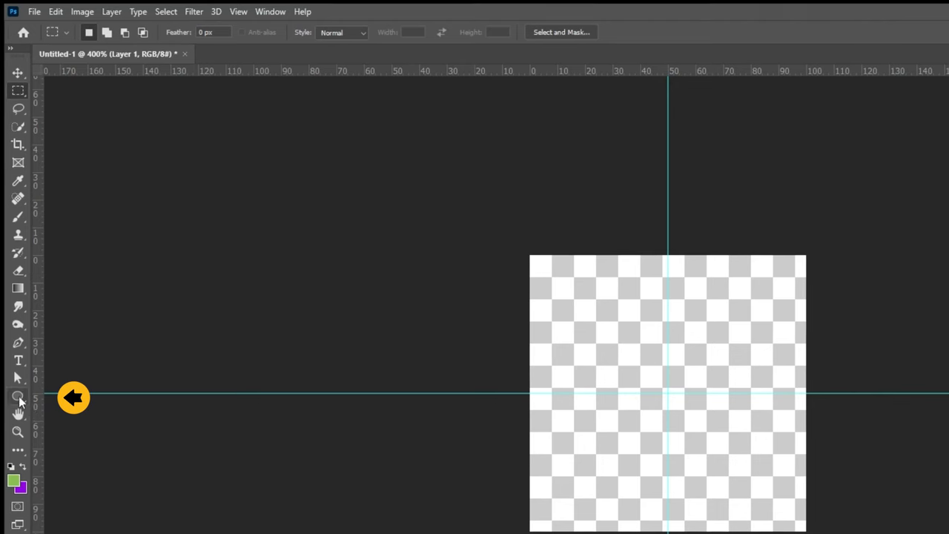
- Place a 15 × 15 px ellipse at X 50, Y 50 with a dark fill
{"action": "left_click", "coordinate": [13, 482]}
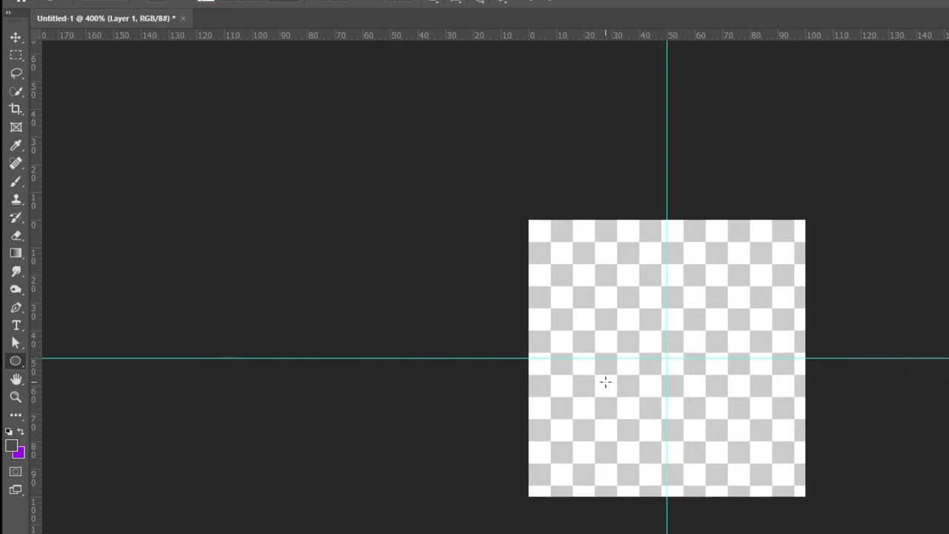
{"action": "left_click", "coordinate": [604, 382]}
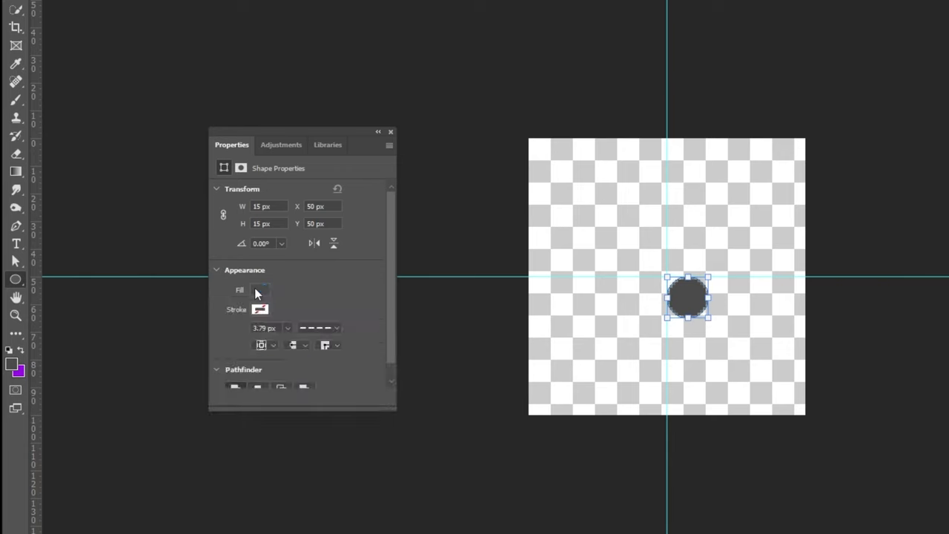
{"action": "left_click", "coordinate": [260, 309]}
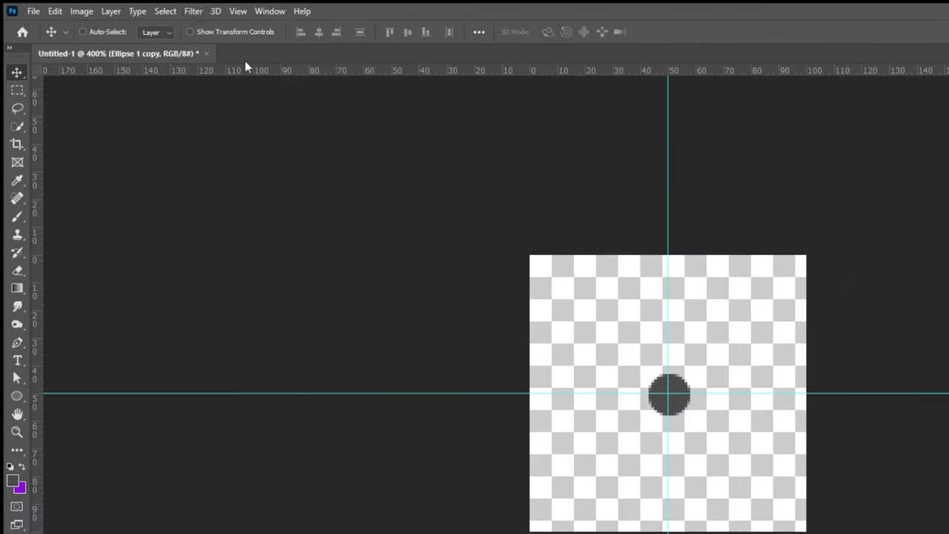
- Apply Offset +50 px horizontal and vertical with Wrap Around to the copied dot
{"action": "left_click", "coordinate": [193, 11]}
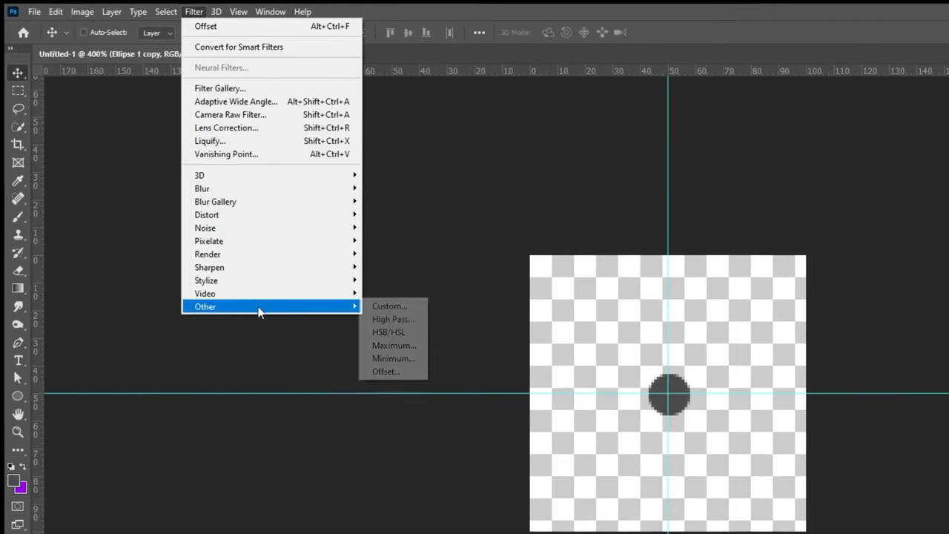
{"action": "left_click", "coordinate": [386, 372]}
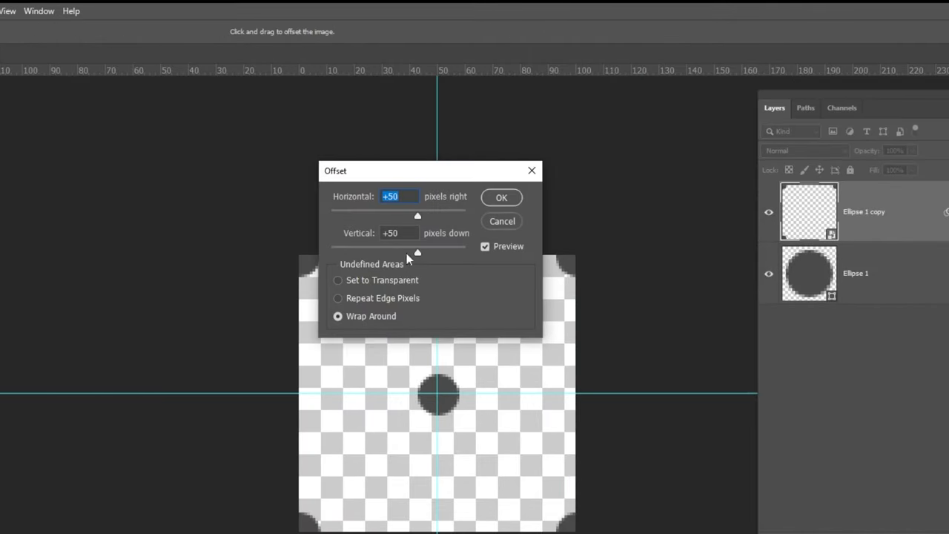
{"action": "left_click", "coordinate": [399, 233]}
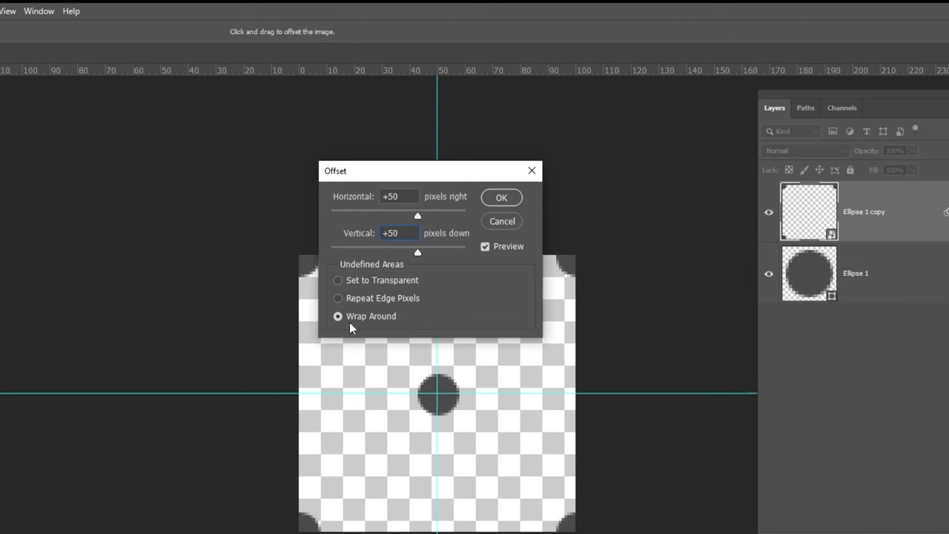
{"action": "left_click", "coordinate": [502, 198]}
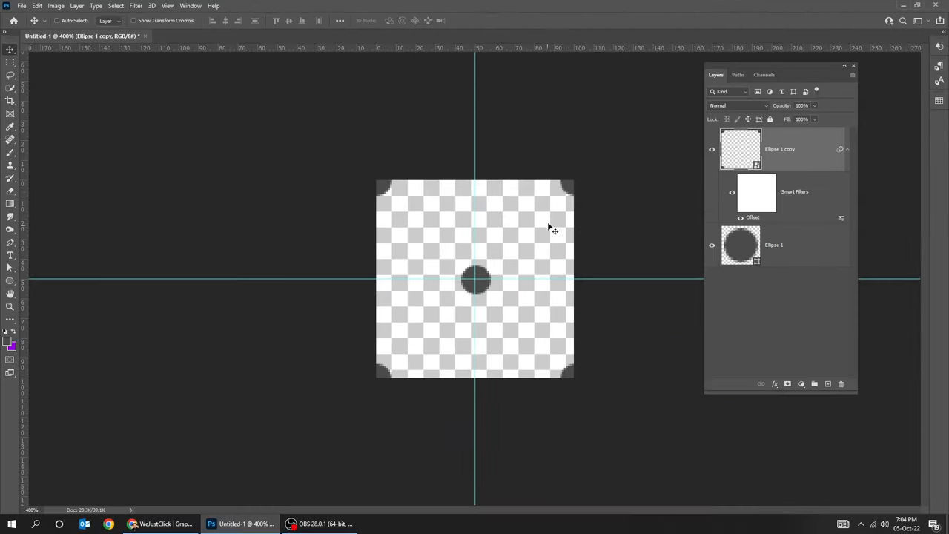
{"action": "mouse_move", "coordinate": [191, 161]}
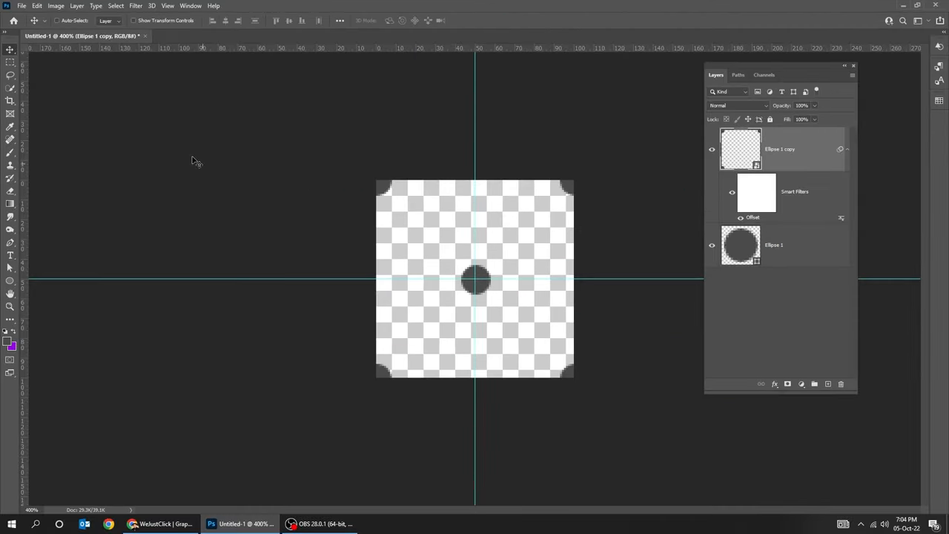
- Define the tile as a pattern named 'polka dot pattern'
{"action": "left_click", "coordinate": [36, 11]}
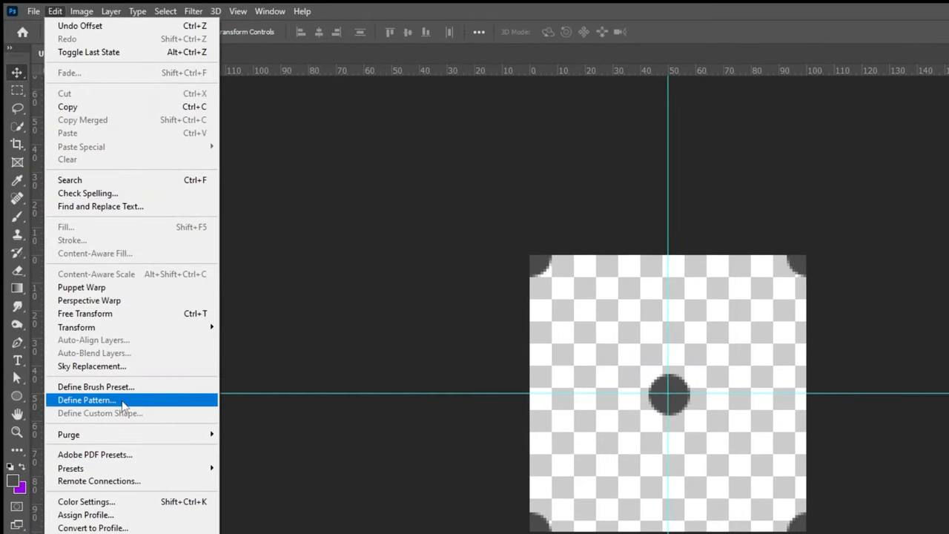
{"action": "left_click", "coordinate": [88, 400]}
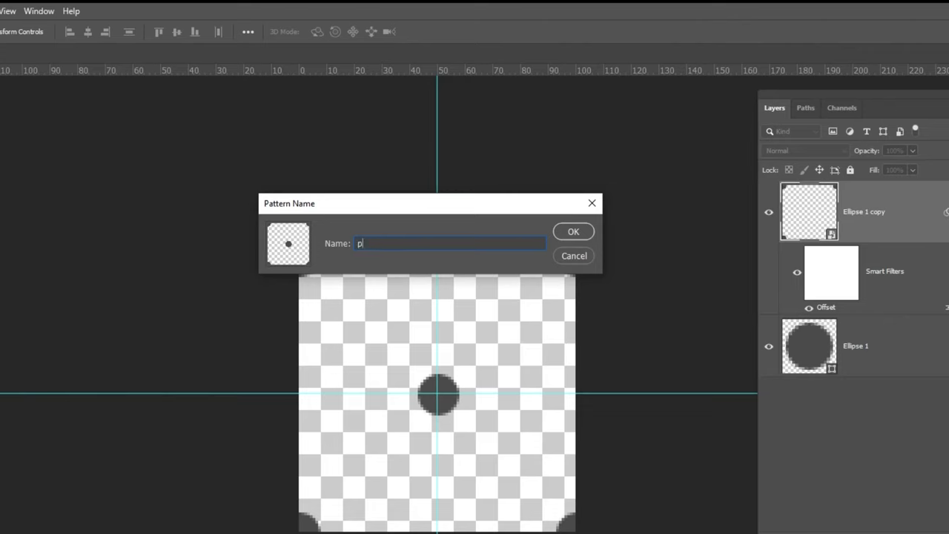
{"action": "type", "text": "olka dot pa"}
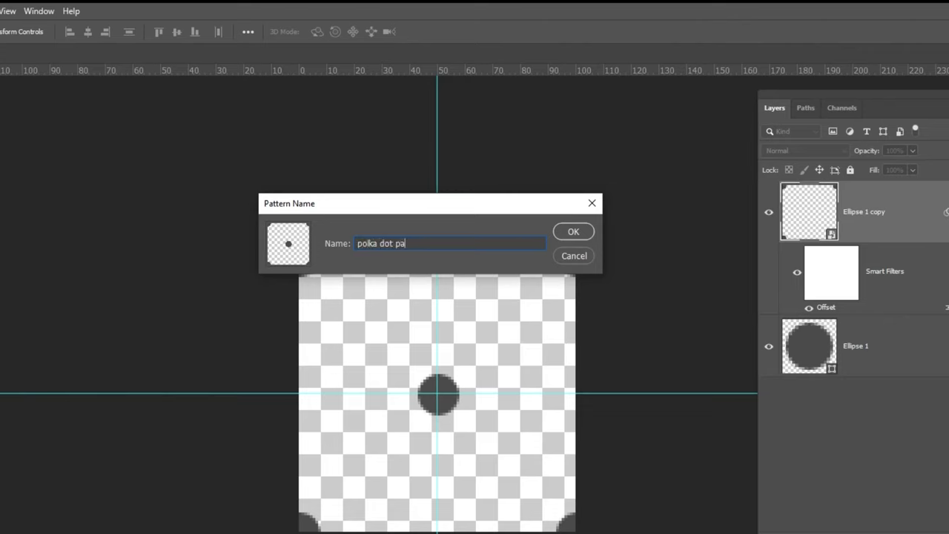
{"action": "type", "text": "ttern"}
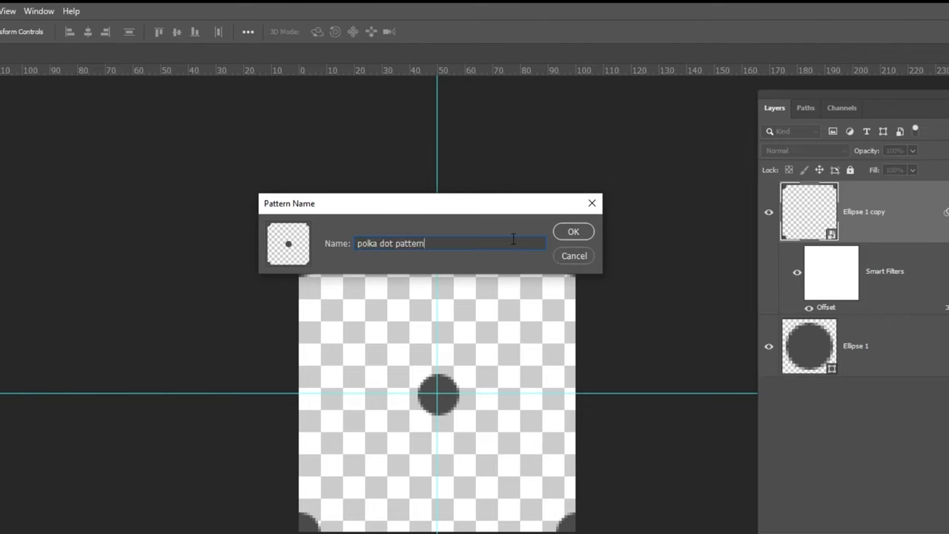
{"action": "left_click", "coordinate": [574, 231]}
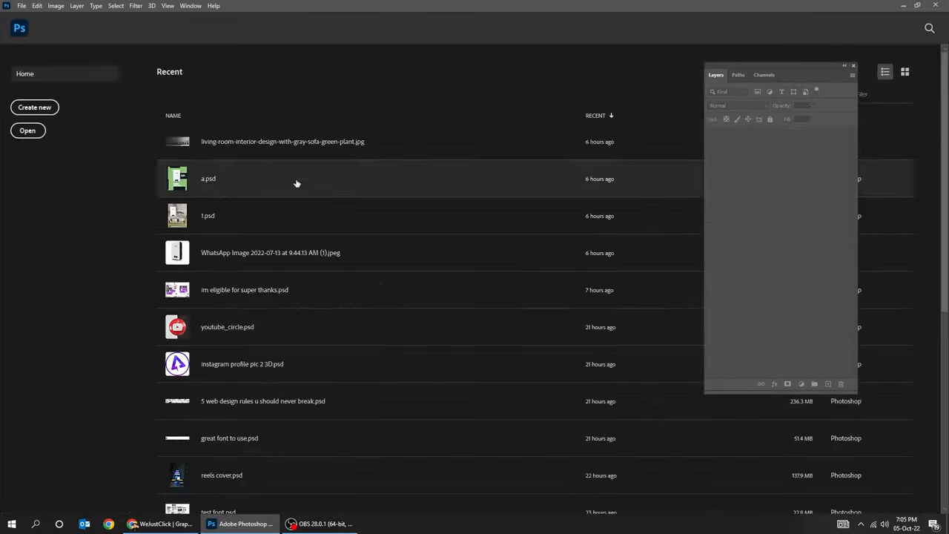
- Create a new white document 1920 px wide
{"action": "left_click", "coordinate": [34, 107]}
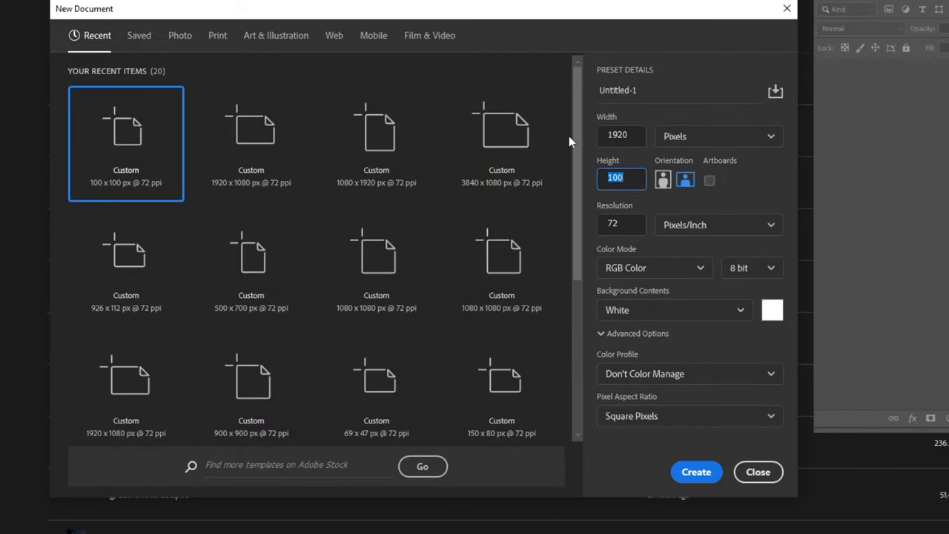
{"action": "left_click", "coordinate": [696, 472]}
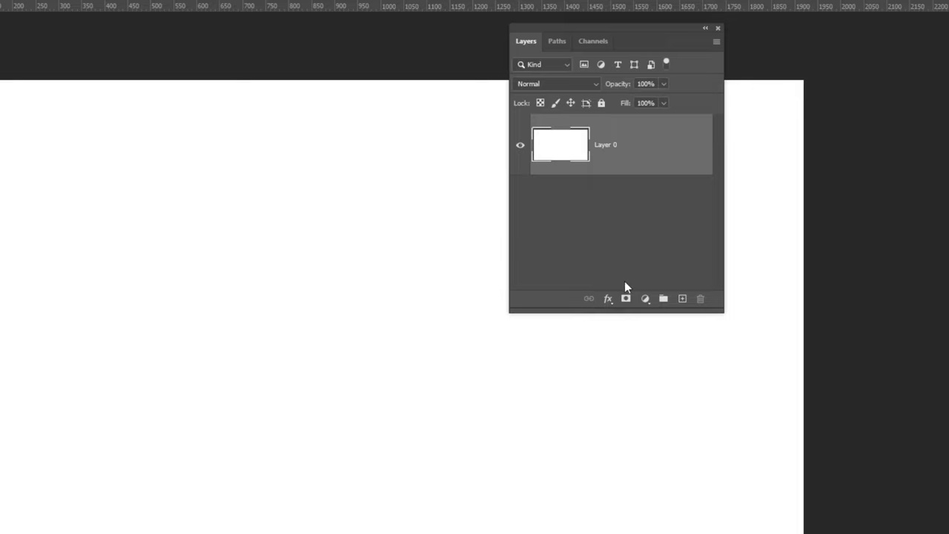
- Add a Pattern Overlay using the polka dot pattern at 37% scale to Layer 0
{"action": "left_click", "coordinate": [607, 299]}
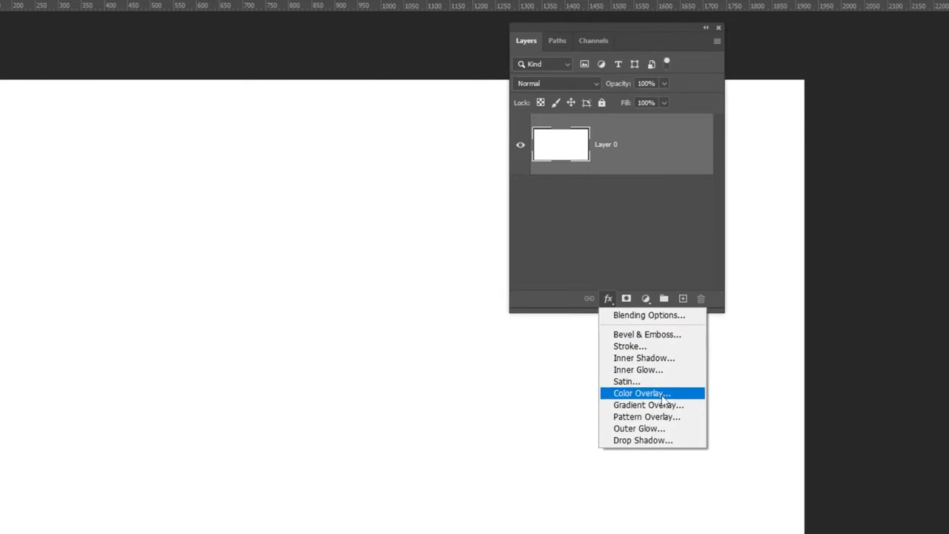
{"action": "left_click", "coordinate": [644, 416]}
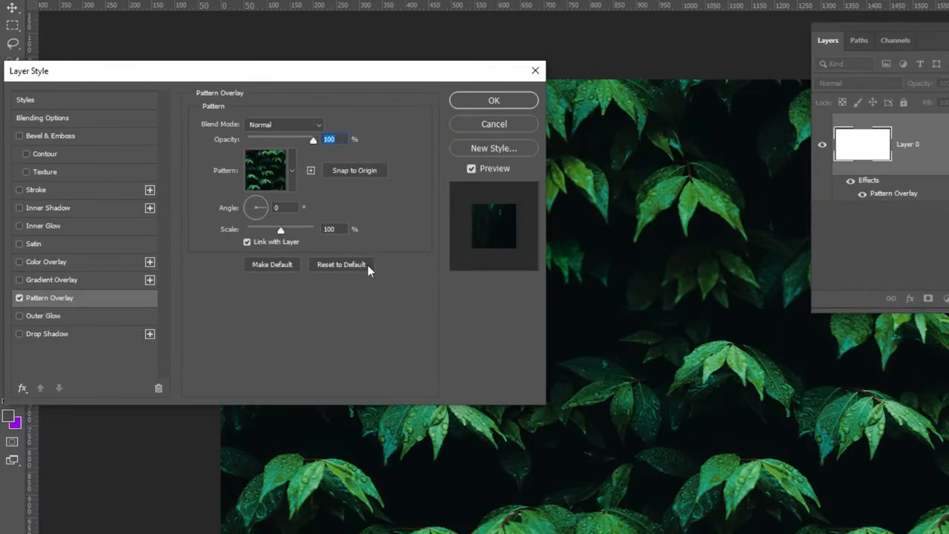
{"action": "left_click", "coordinate": [292, 169]}
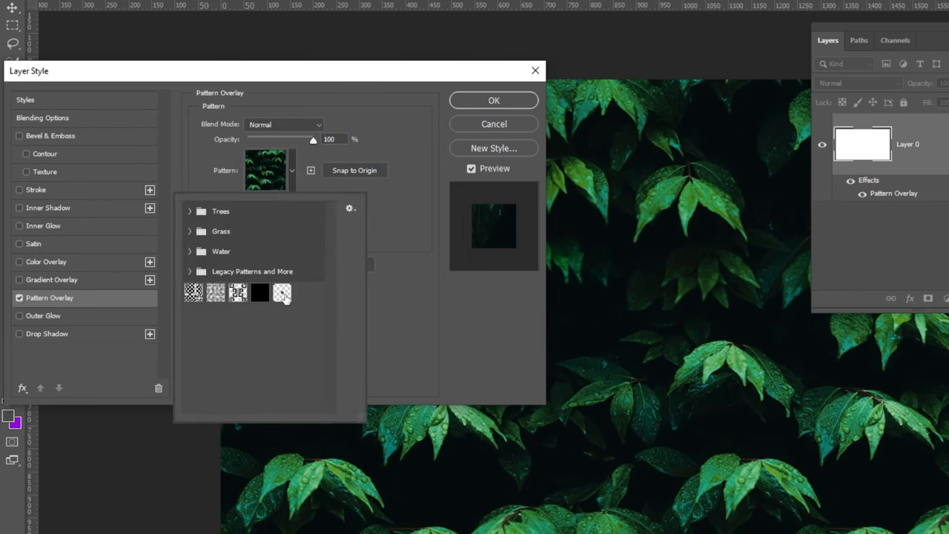
{"action": "left_click", "coordinate": [282, 294]}
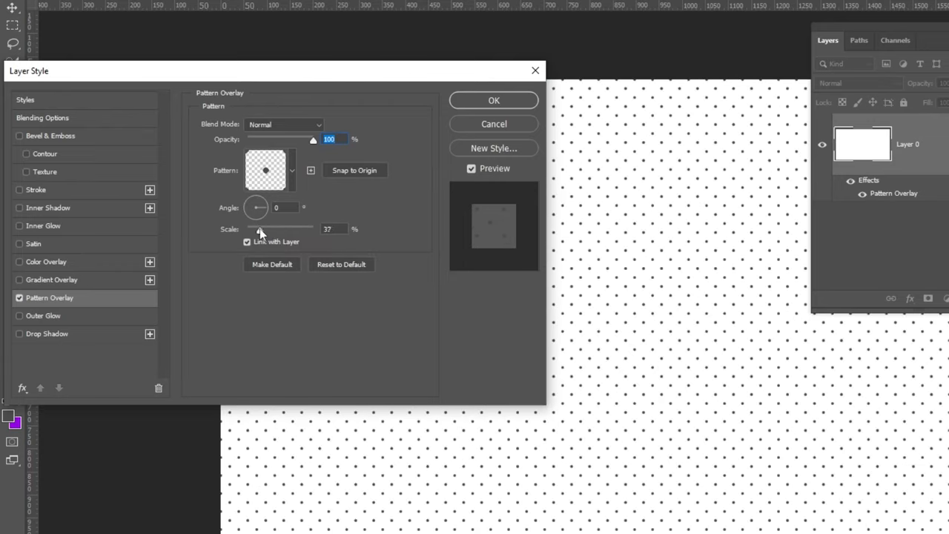
{"action": "left_click", "coordinate": [493, 100]}
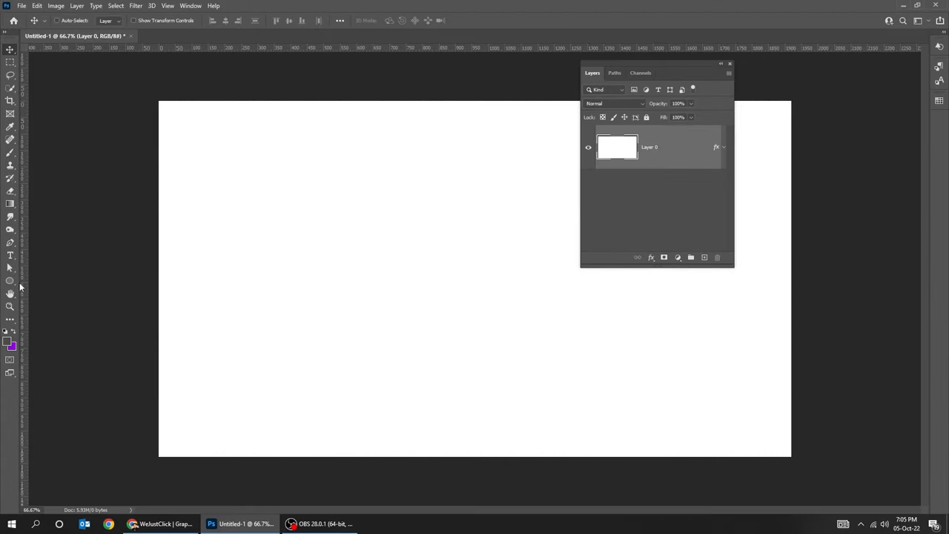
- Draw the Ellipse 1 circle and set its fill to the polka dot pattern
{"action": "left_click_drag", "start_coordinate": [274, 186], "coordinate": [430, 349]}
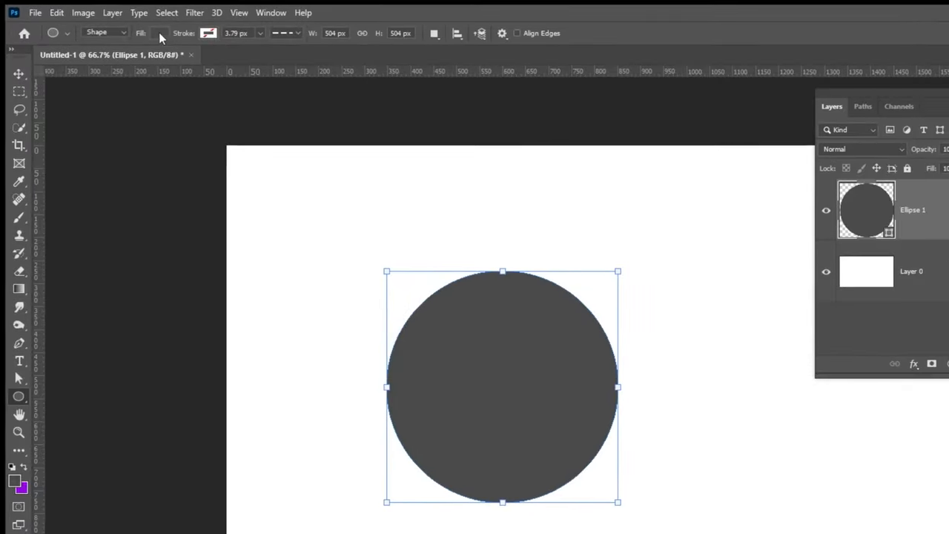
{"action": "left_click", "coordinate": [157, 35]}
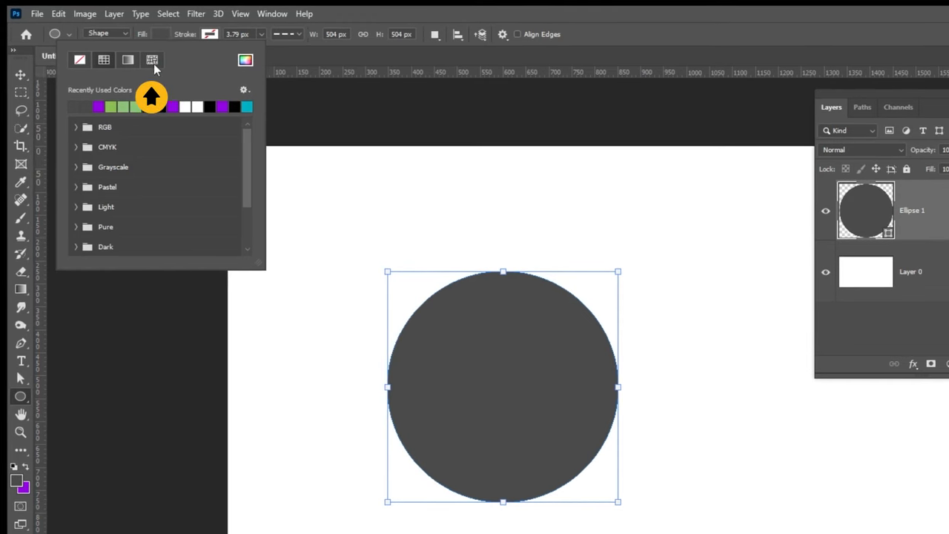
{"action": "left_click", "coordinate": [151, 60]}
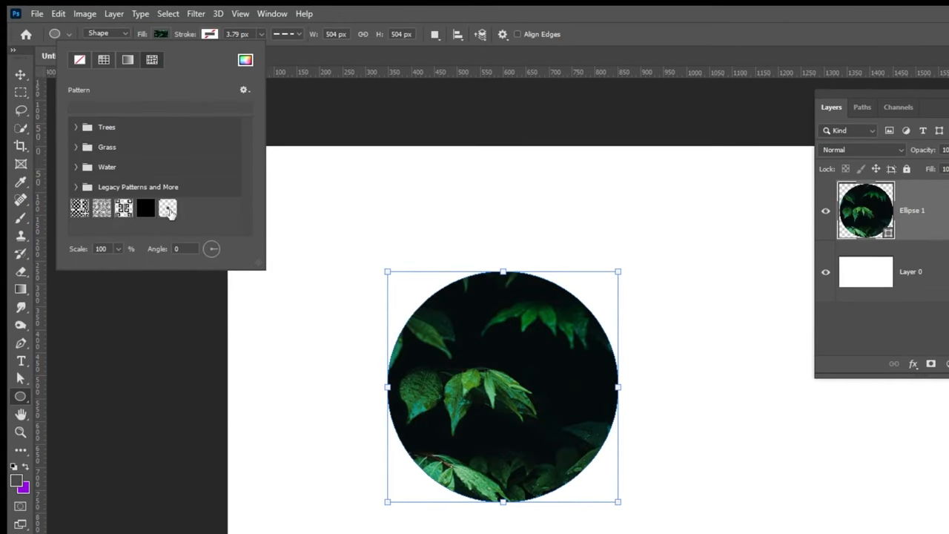
{"action": "left_click", "coordinate": [166, 208]}
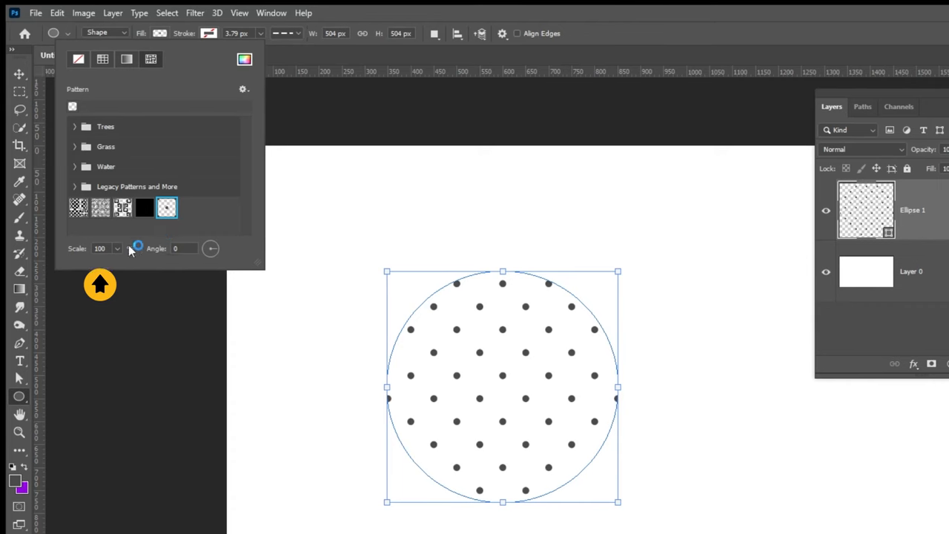